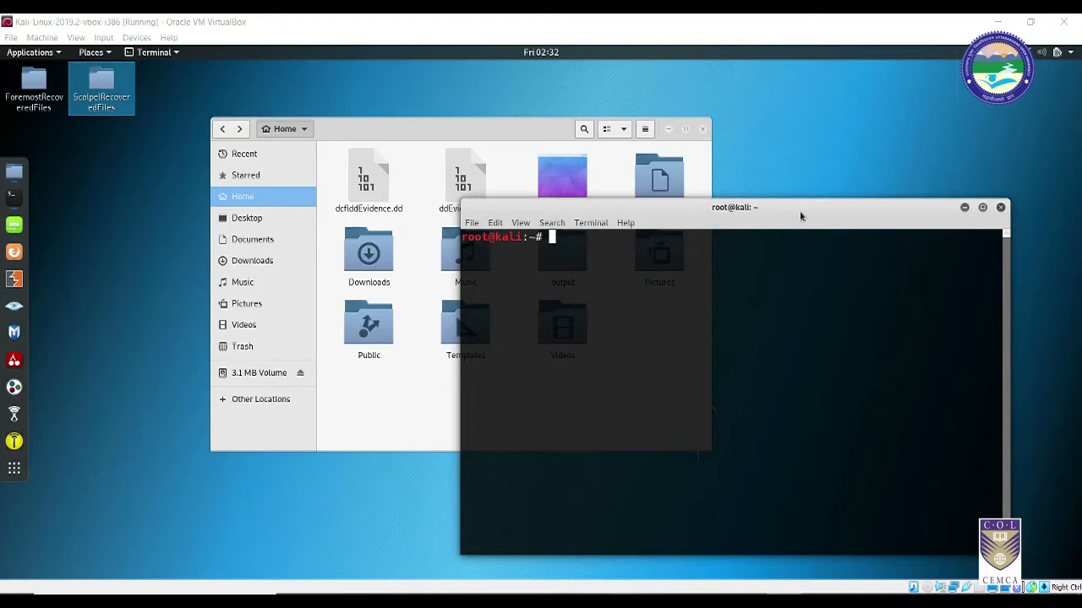
mouse_move(740, 355)
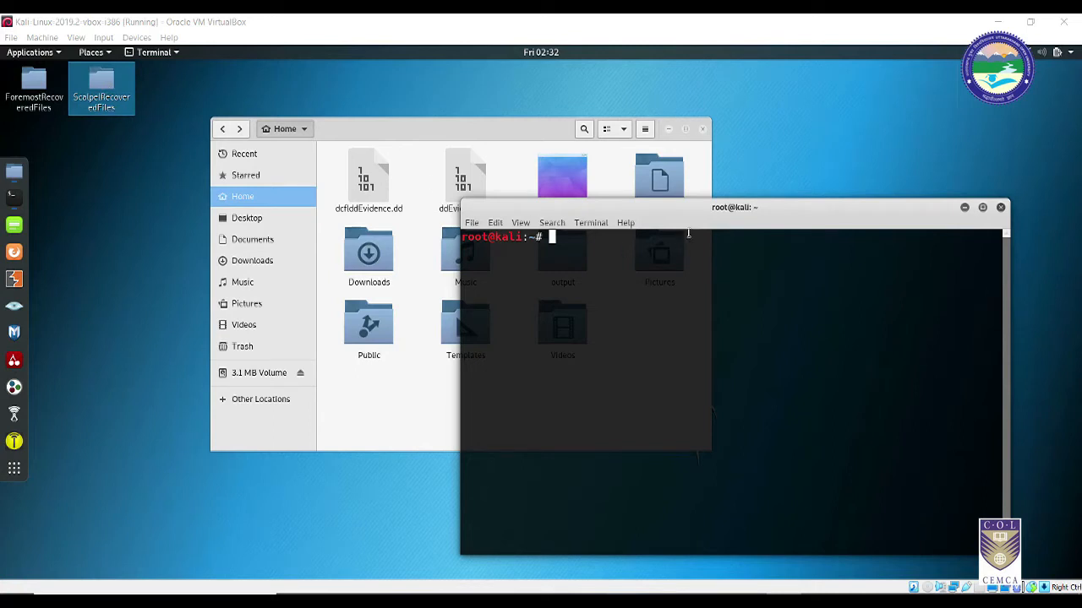
mouse_move(755, 210)
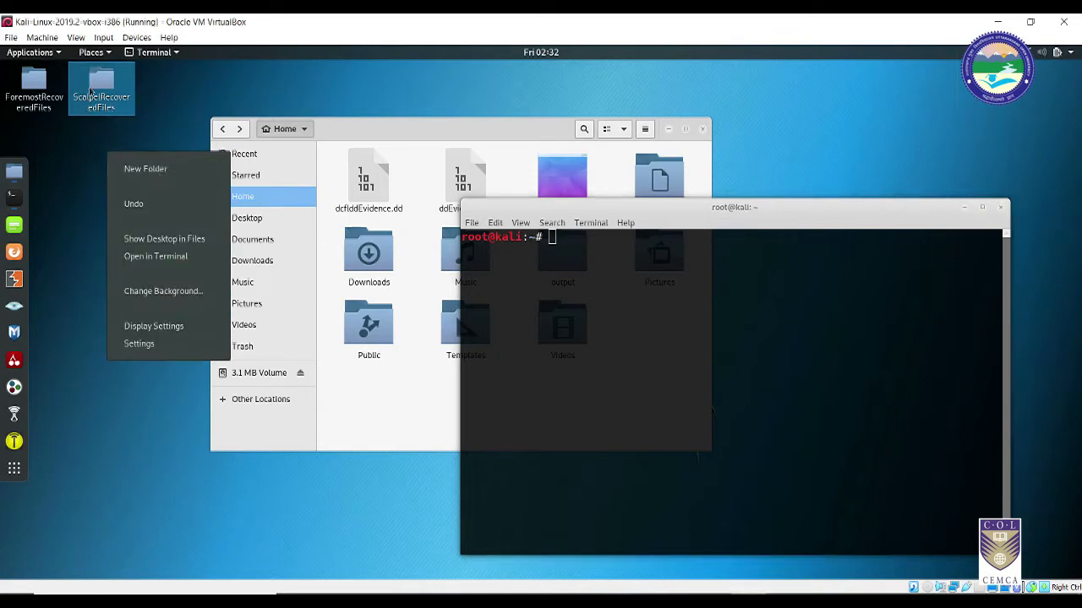
Step: Centre the terminal and type 'scalpel ddEvidence.dd -o /root/Desktop/ScalpelRecoveredFiles' without running it
click(151, 162)
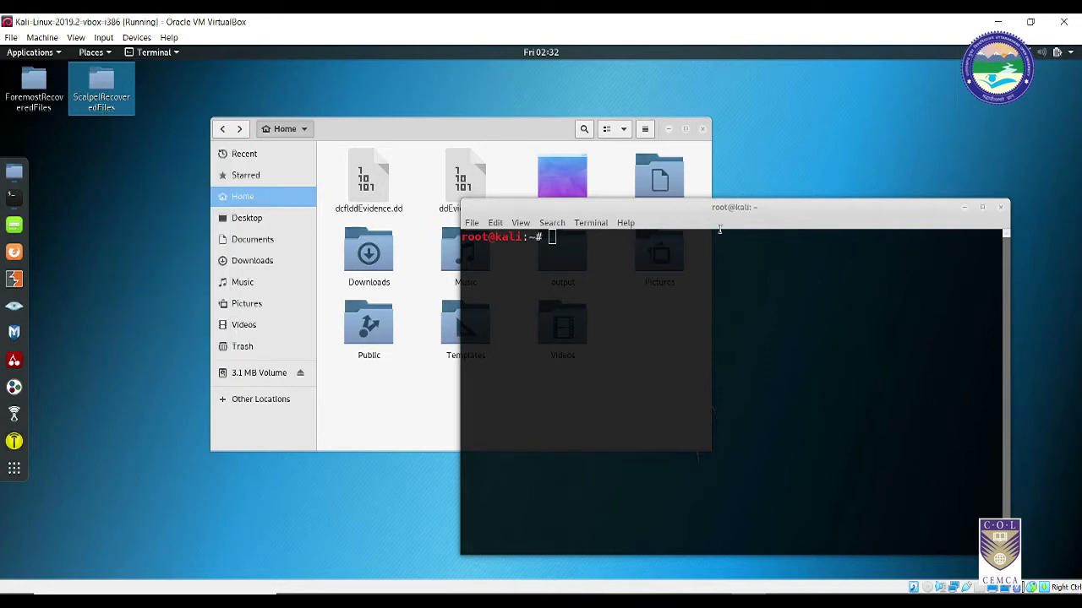
drag(718, 208, 756, 190)
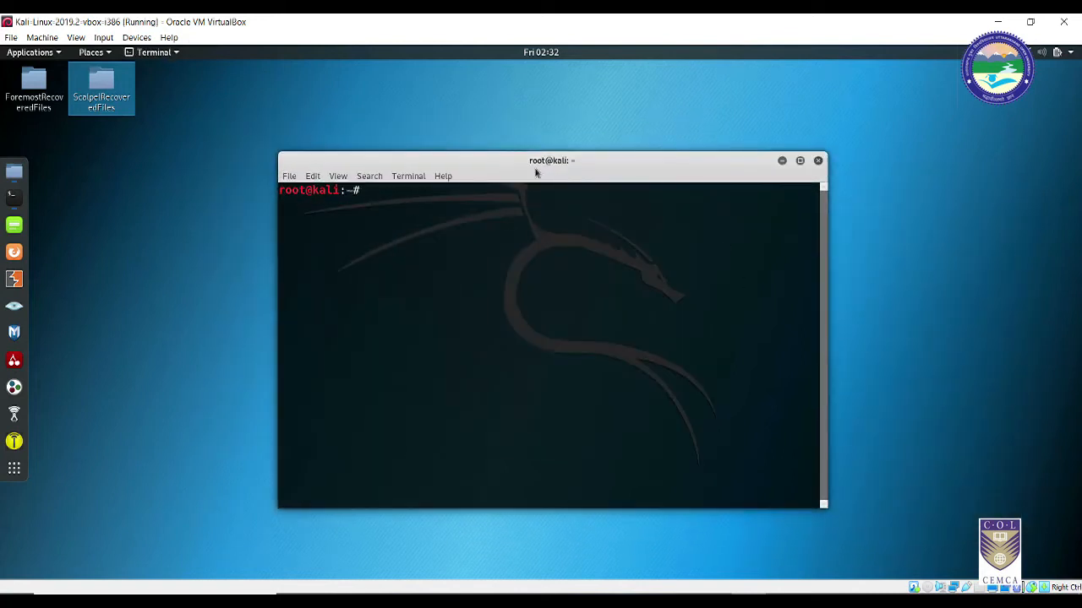
text(scalpel ddEvidence.dd -o /root/Desktop/ScalpelRecoveredFiles)
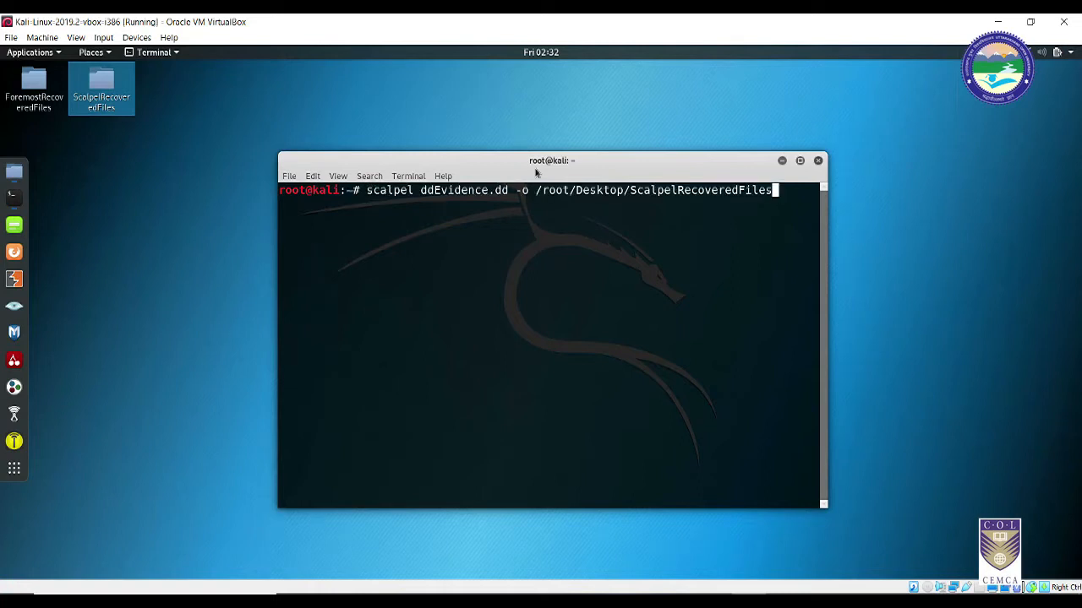
double_click(389, 190)
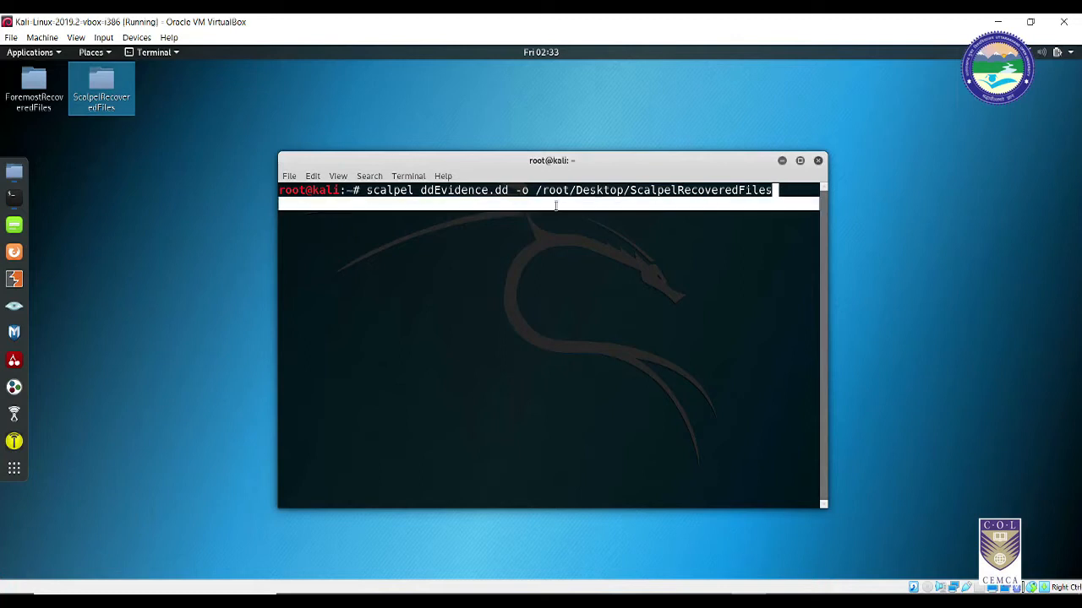
Step: Clear the carving command and run 'scalpel -h' to list its options
key(BackSpace)
text(scalpel -)
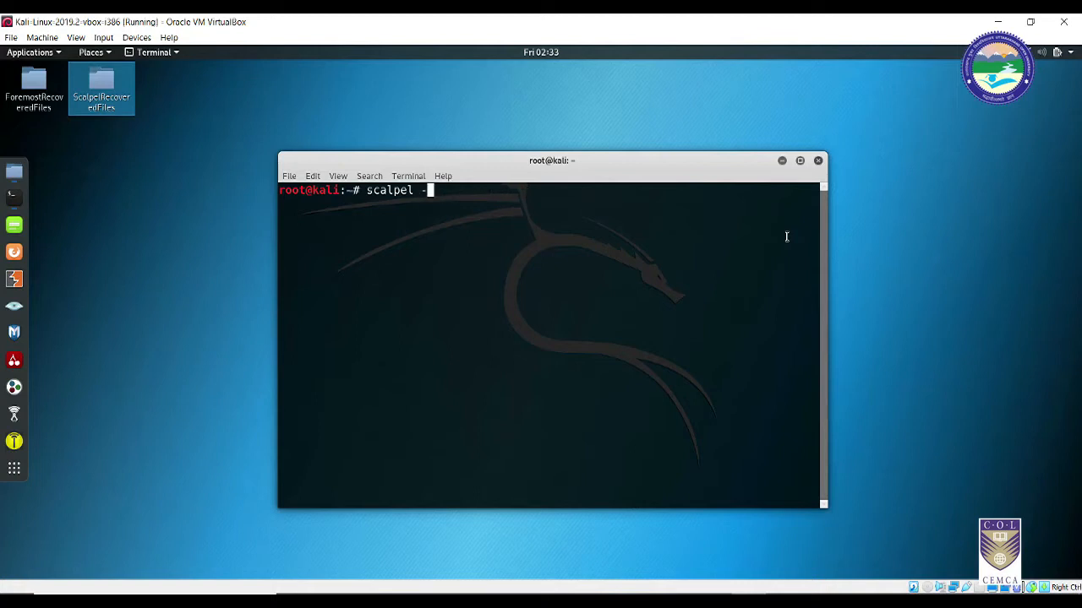
key(Return)
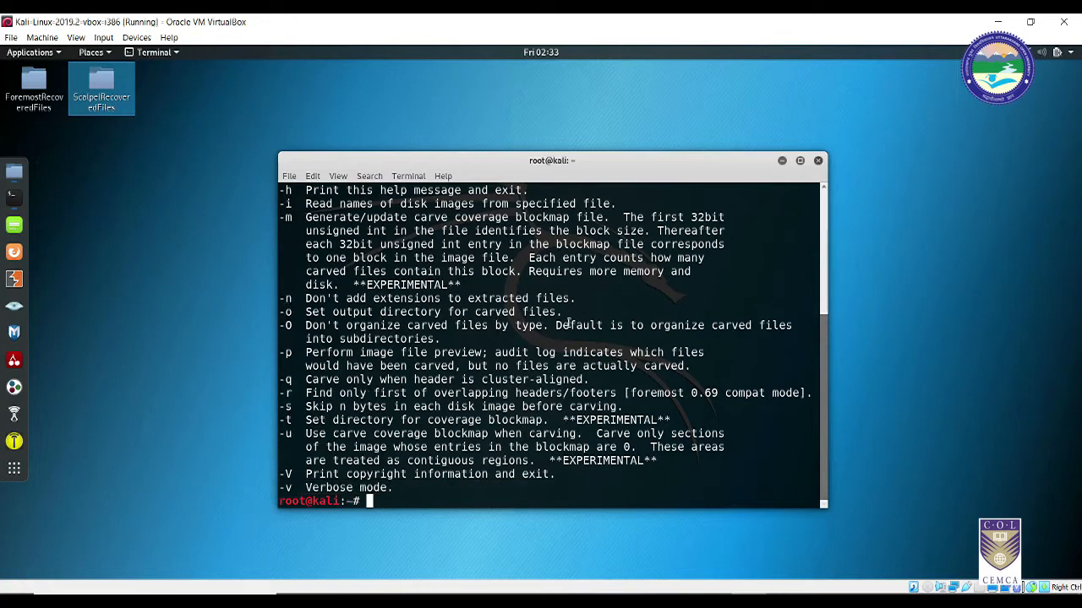
scroll(up, 3)
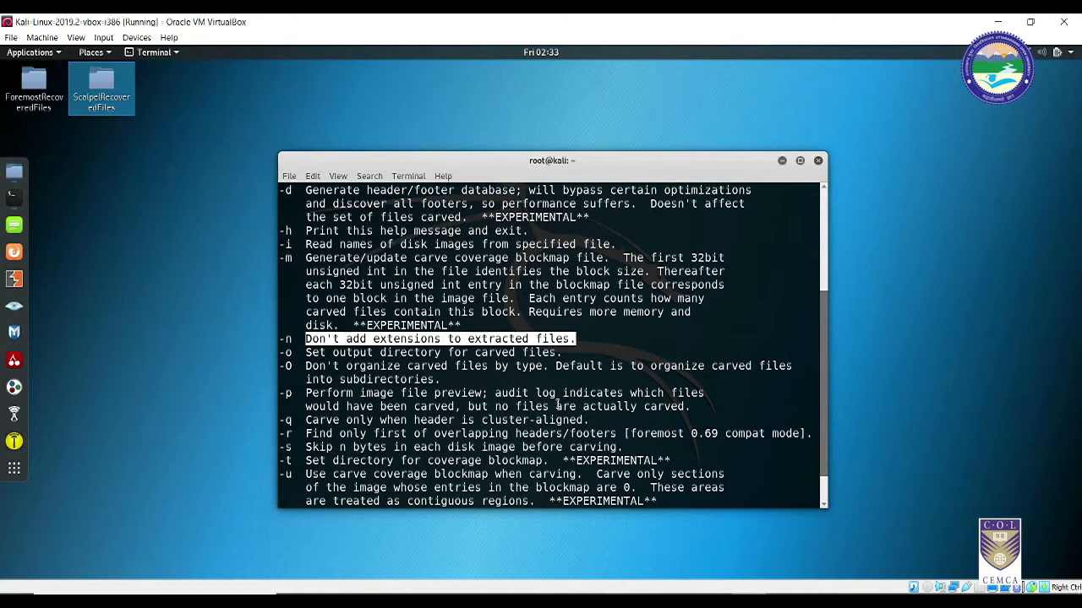
scroll(up, 3)
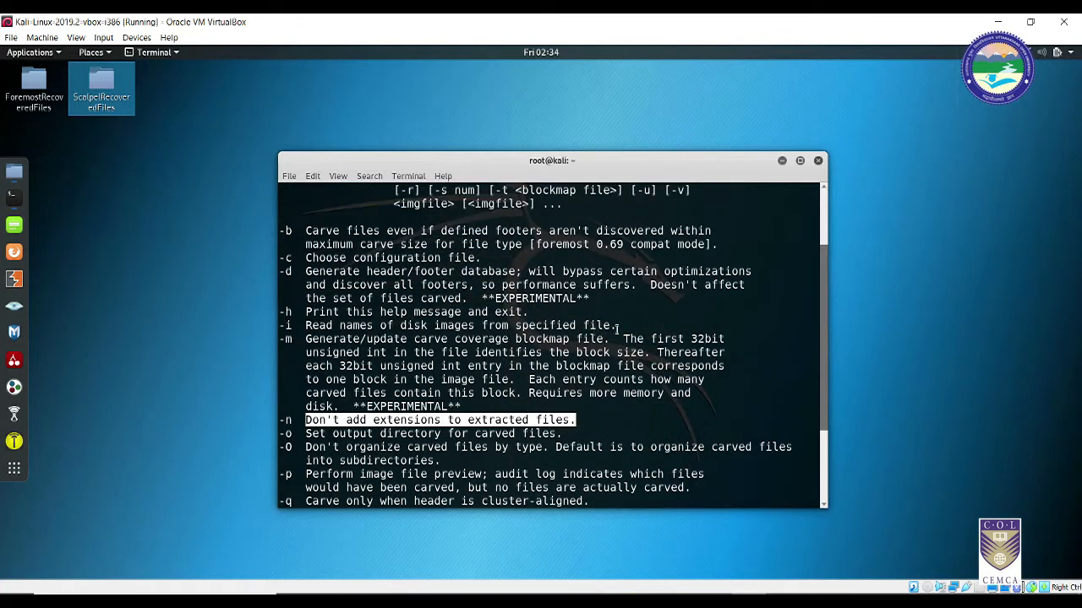
scroll(up, 3)
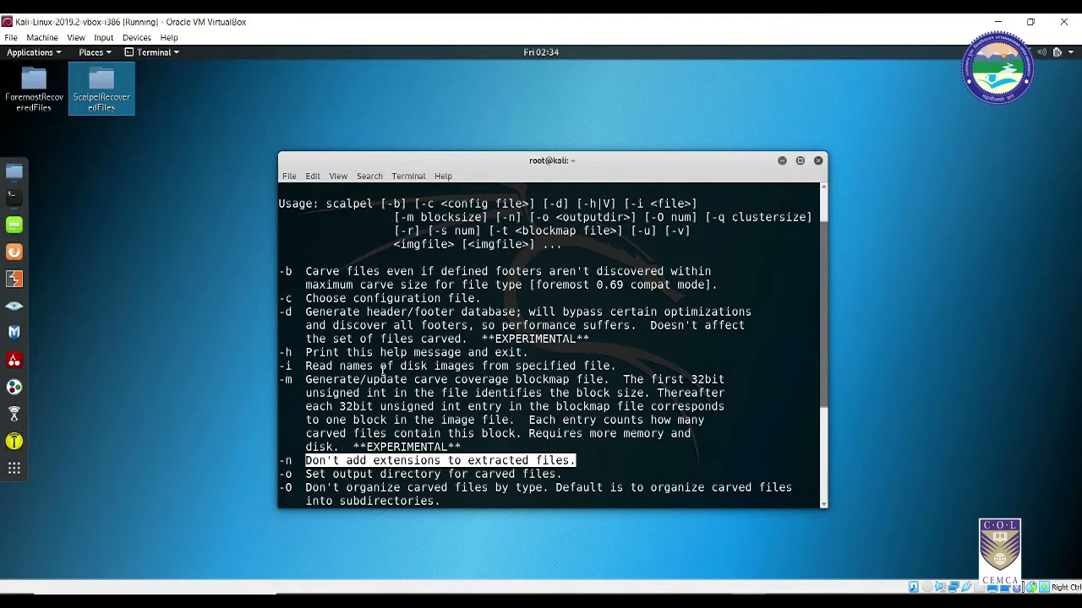
scroll(up, 3)
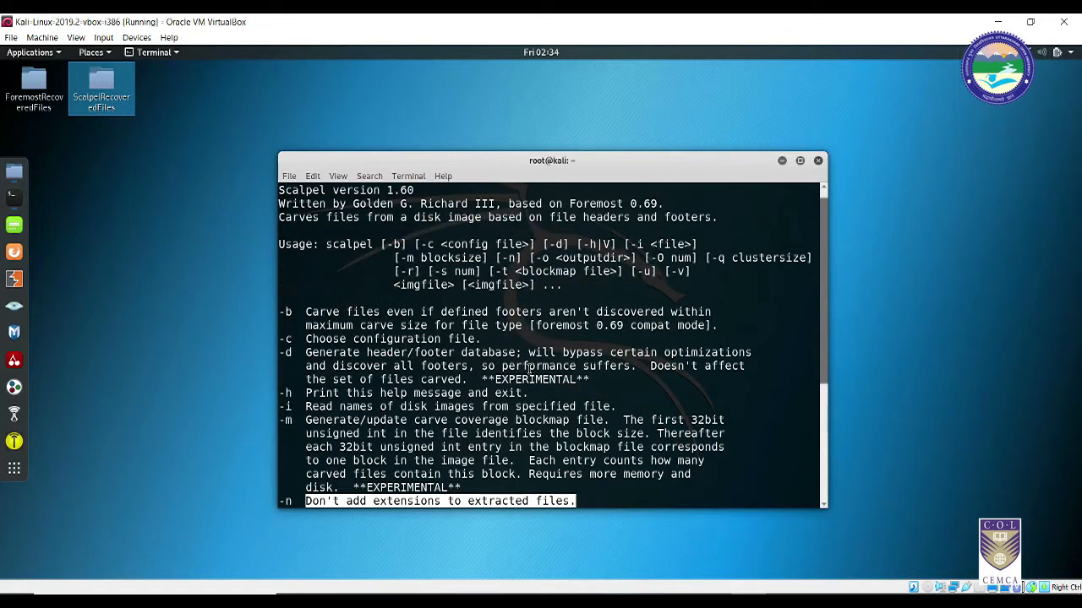
mouse_move(615, 379)
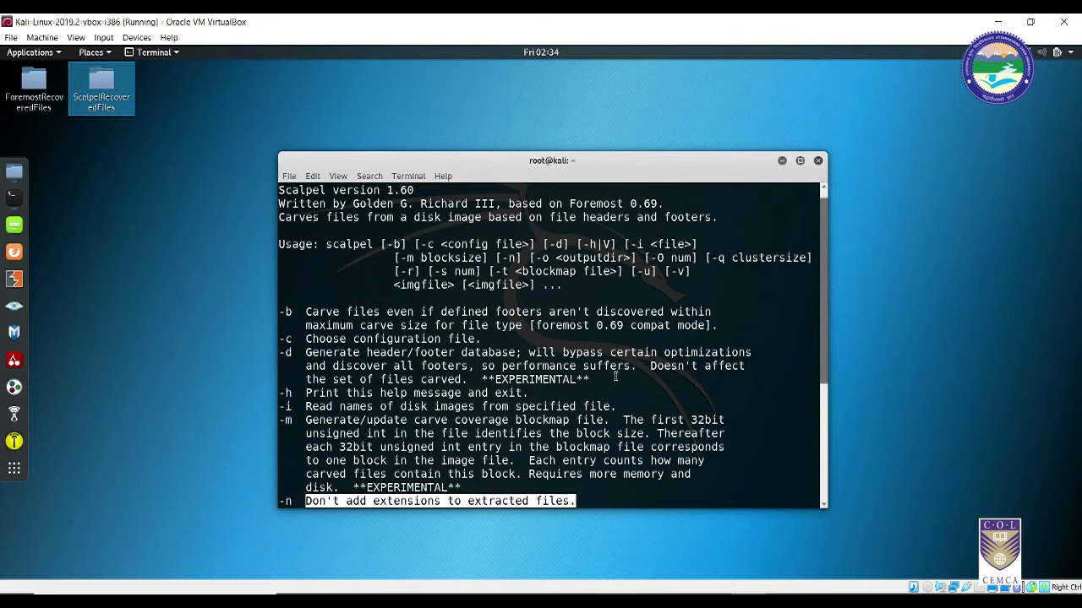
mouse_move(433, 370)
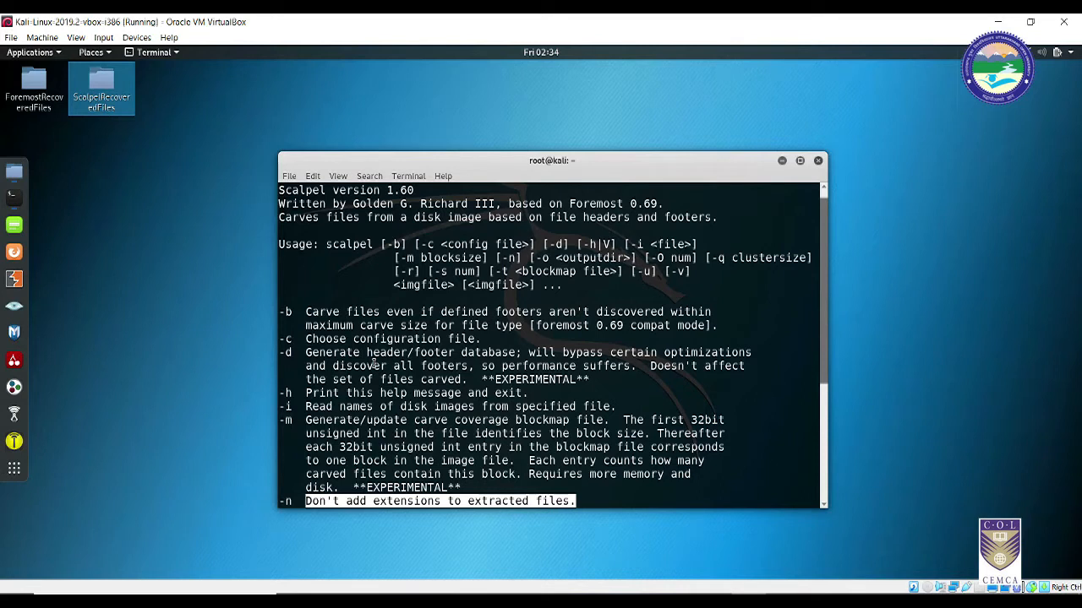
mouse_move(439, 378)
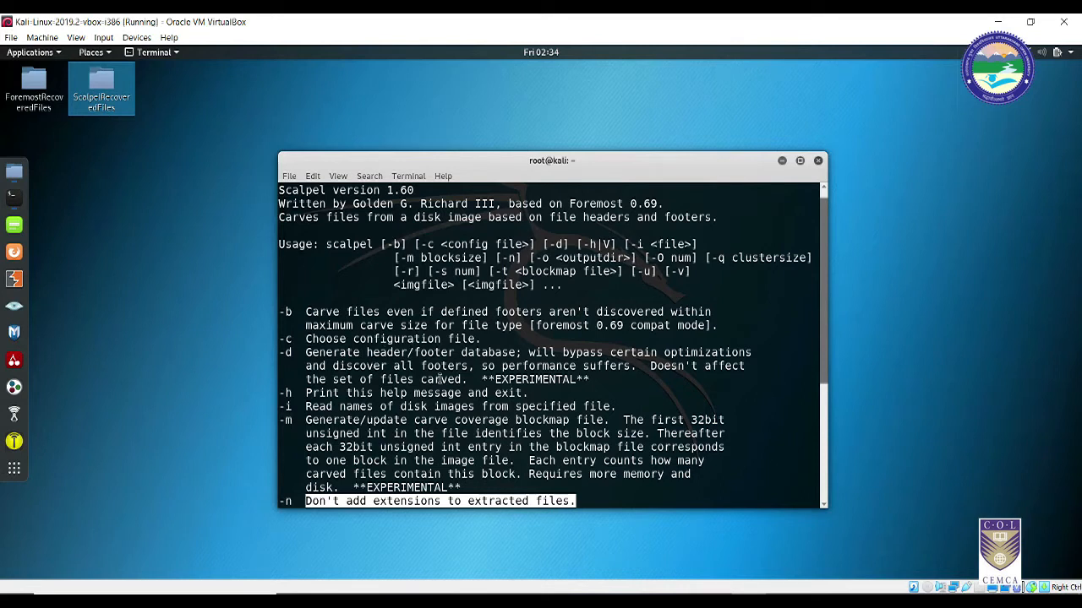
mouse_move(706, 461)
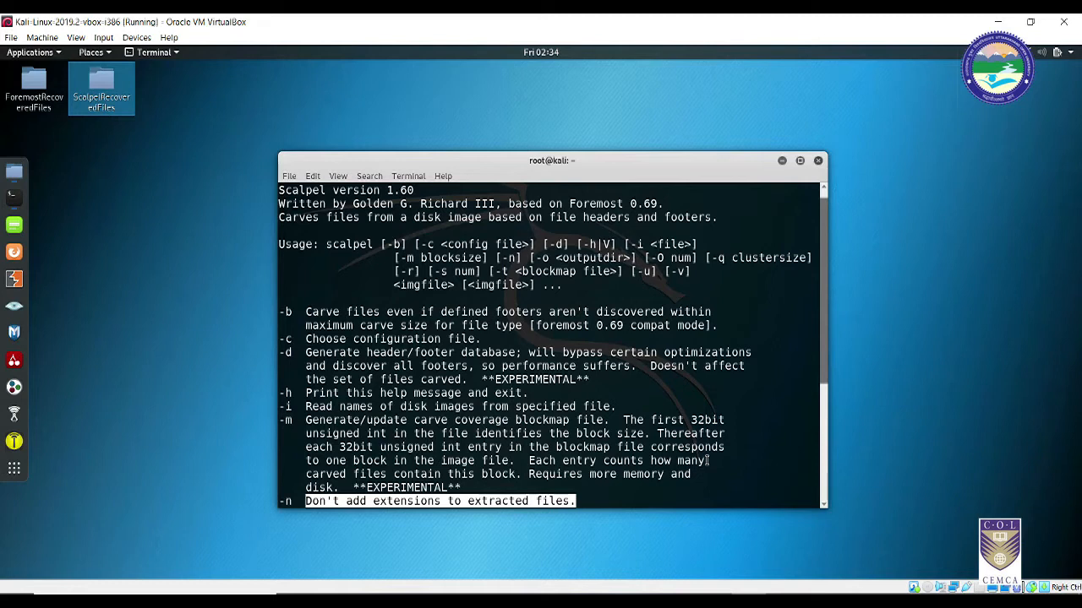
scroll(down, 3)
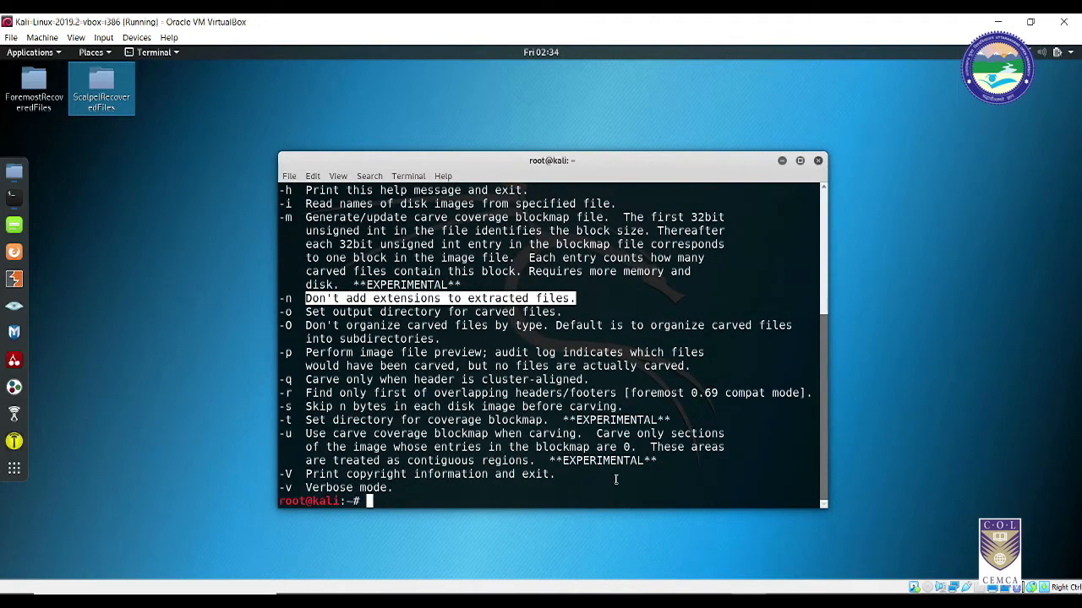
Step: Build the command 'scalpel ddEvidence.dd -o /root/Desktop/ScalpelRecoveredFiles' at the prompt
text(scalpel -h)
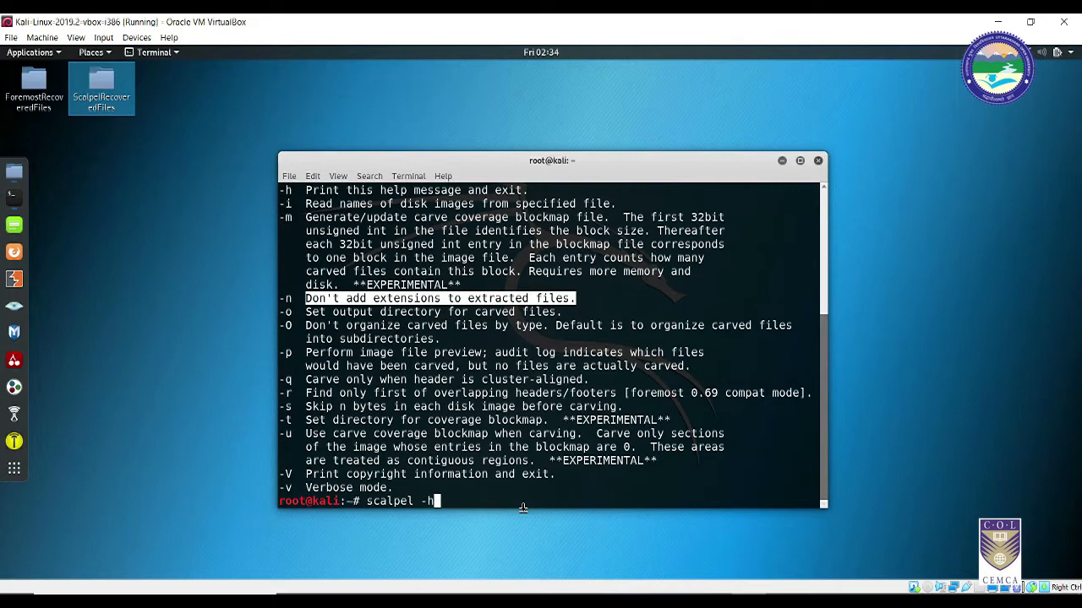
text(ddEvidence.dd -o /root/Desktop/ScalpelRecoveredFiles)
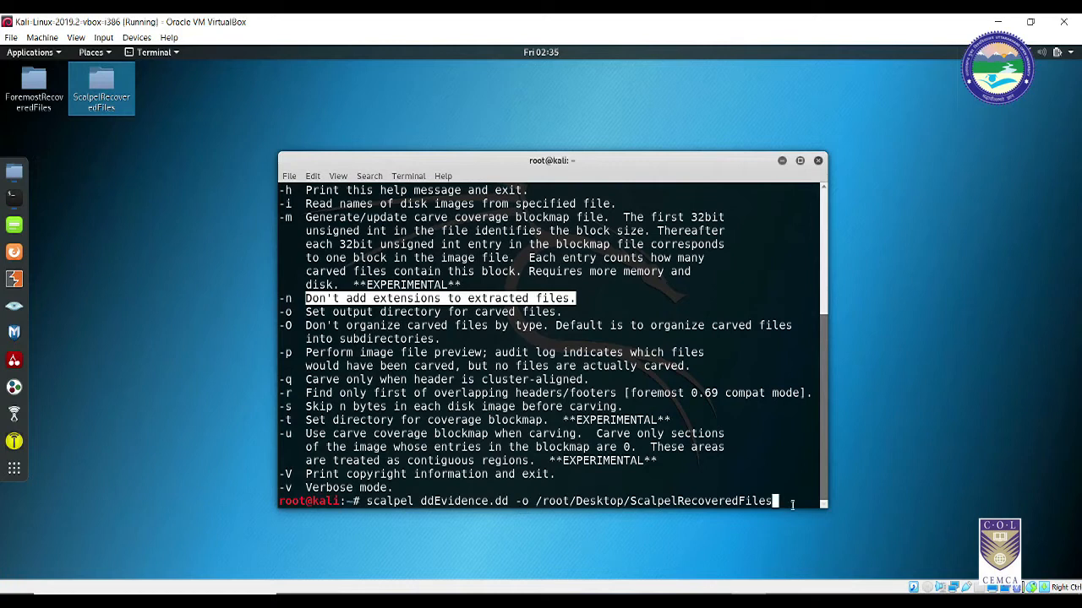
Step: Run the scalpel carve of ddEvidence.dd and watch the first image pass progress
key(Return)
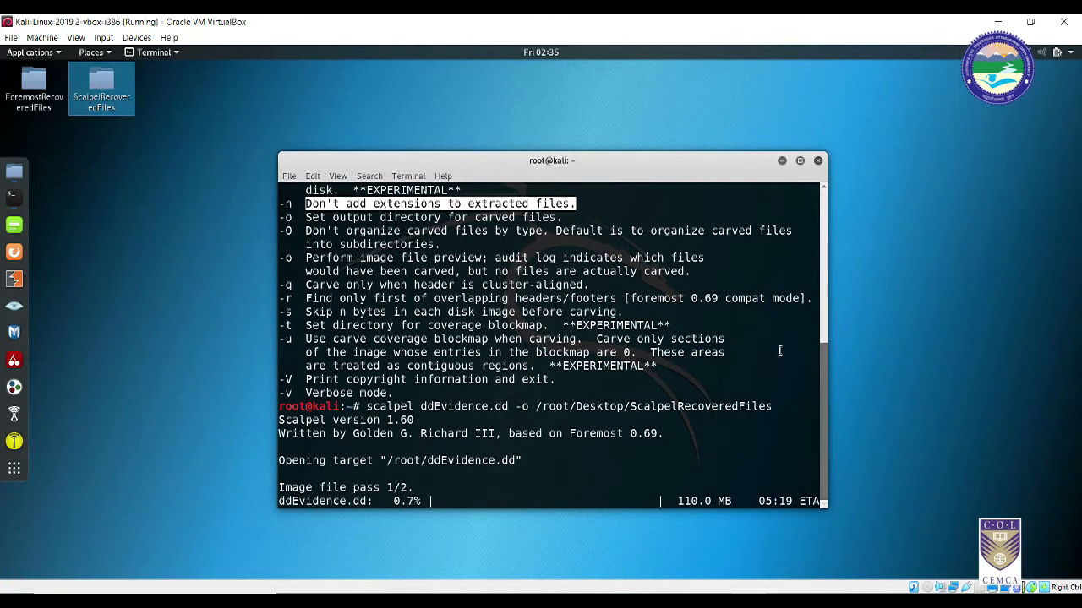
mouse_move(830, 135)
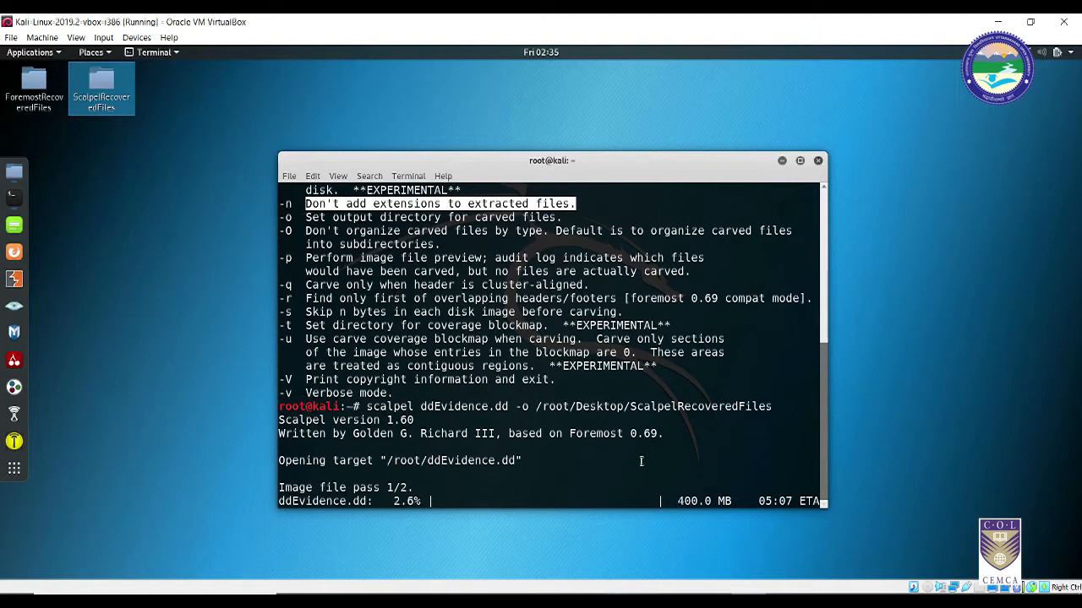
mouse_move(793, 184)
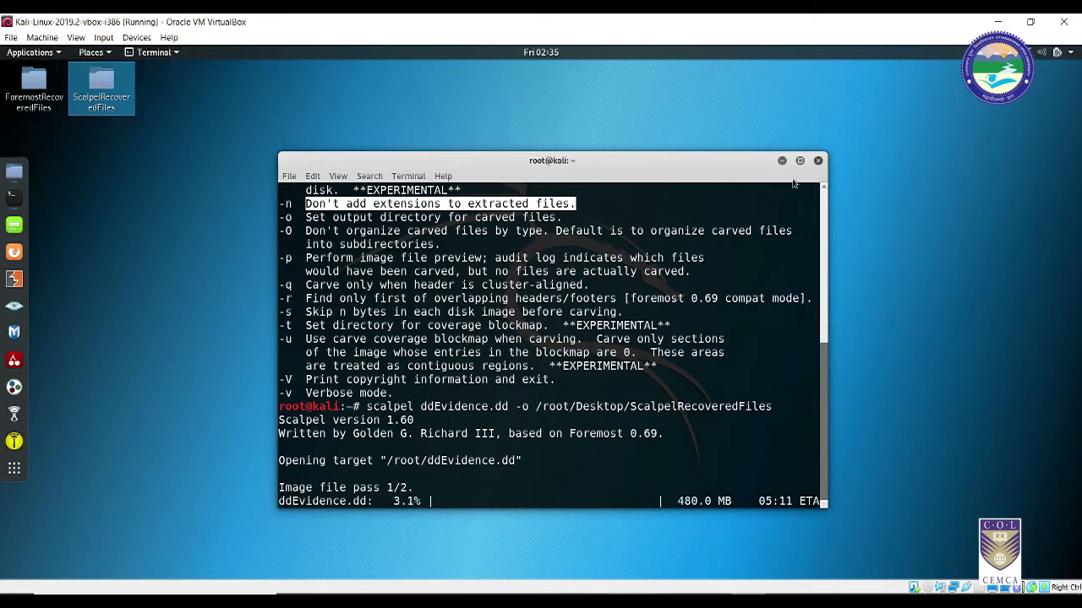
click(798, 160)
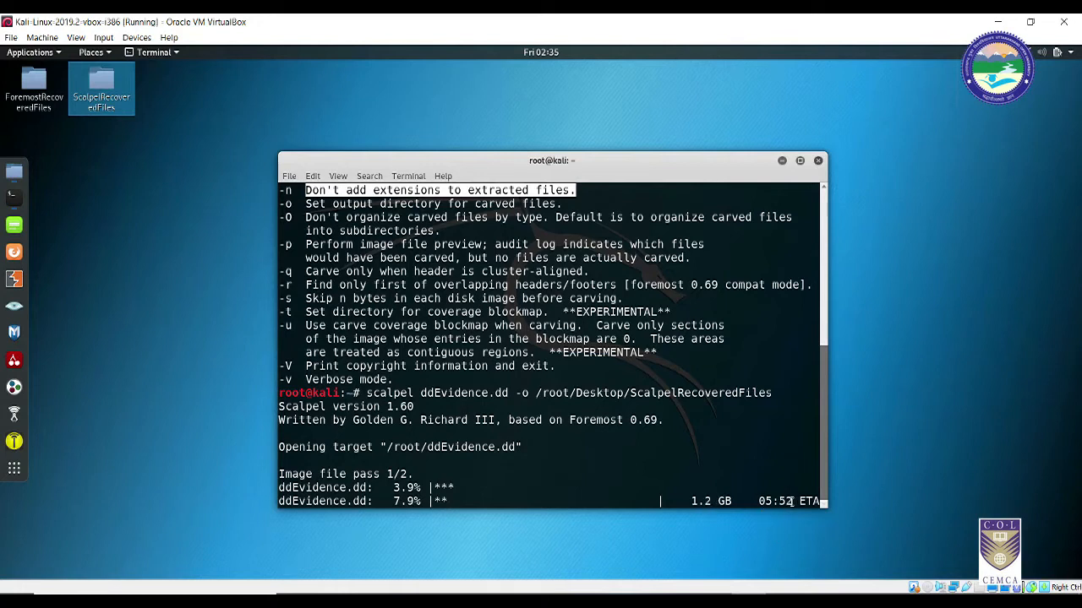
drag(549, 161, 549, 80)
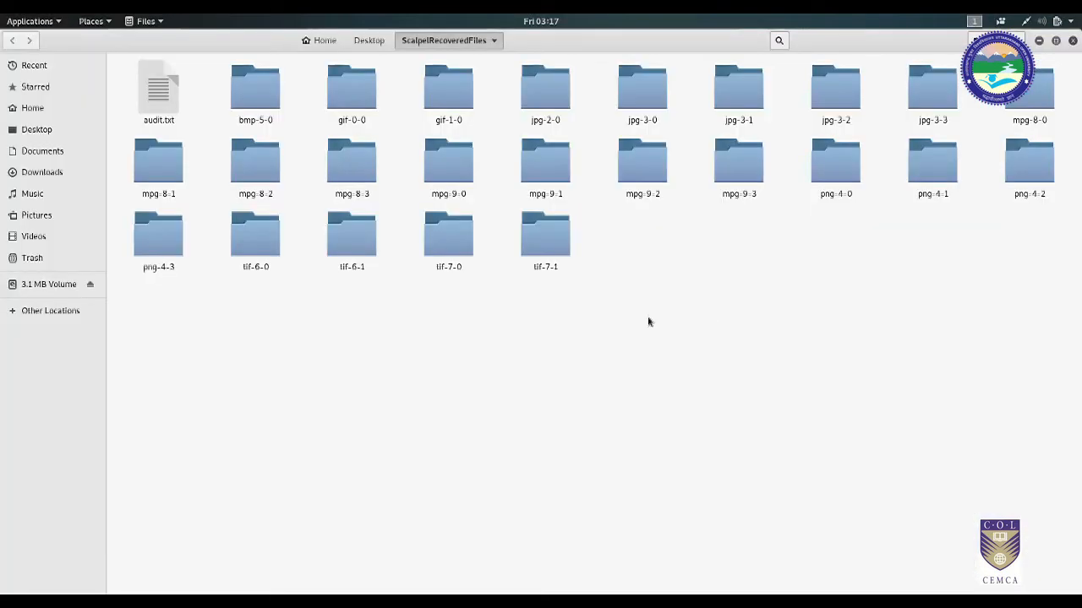
mouse_move(398, 146)
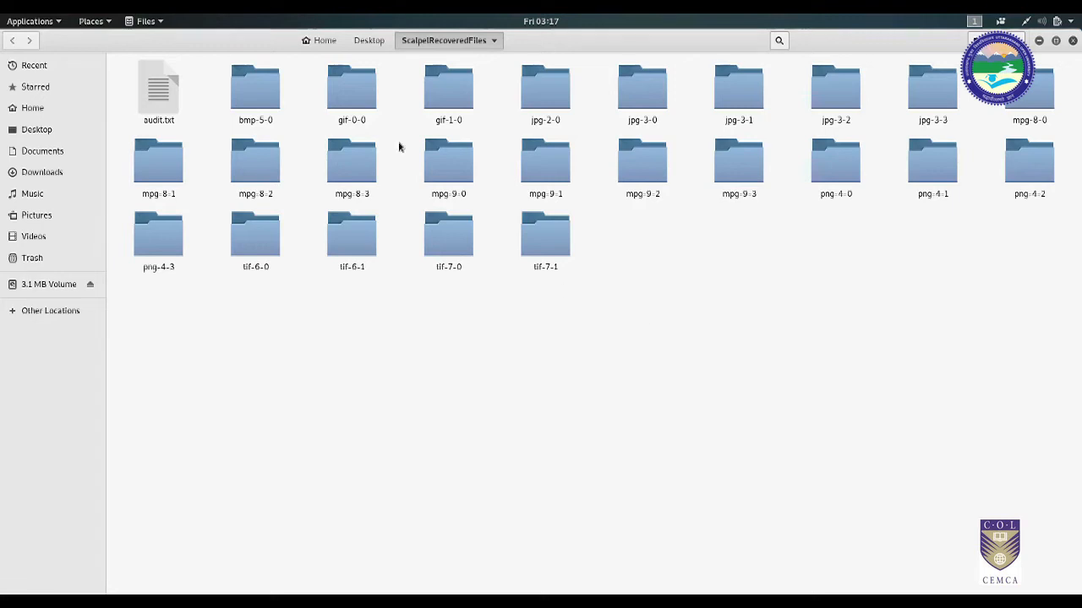
mouse_move(544, 127)
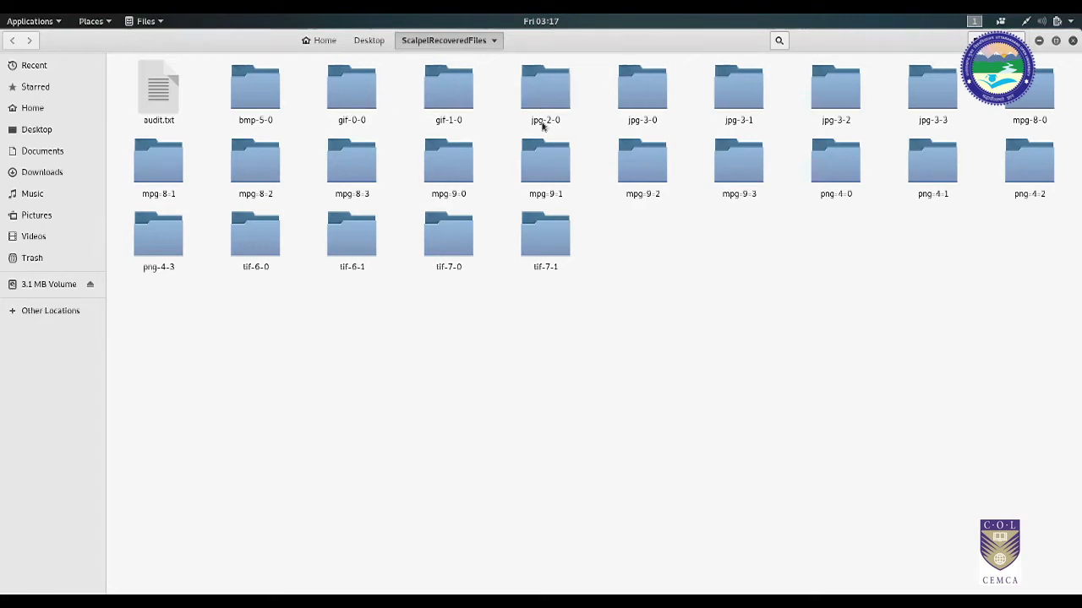
Step: Select the jpg-3-0 folder inside ScalpelRecoveredFiles
click(643, 87)
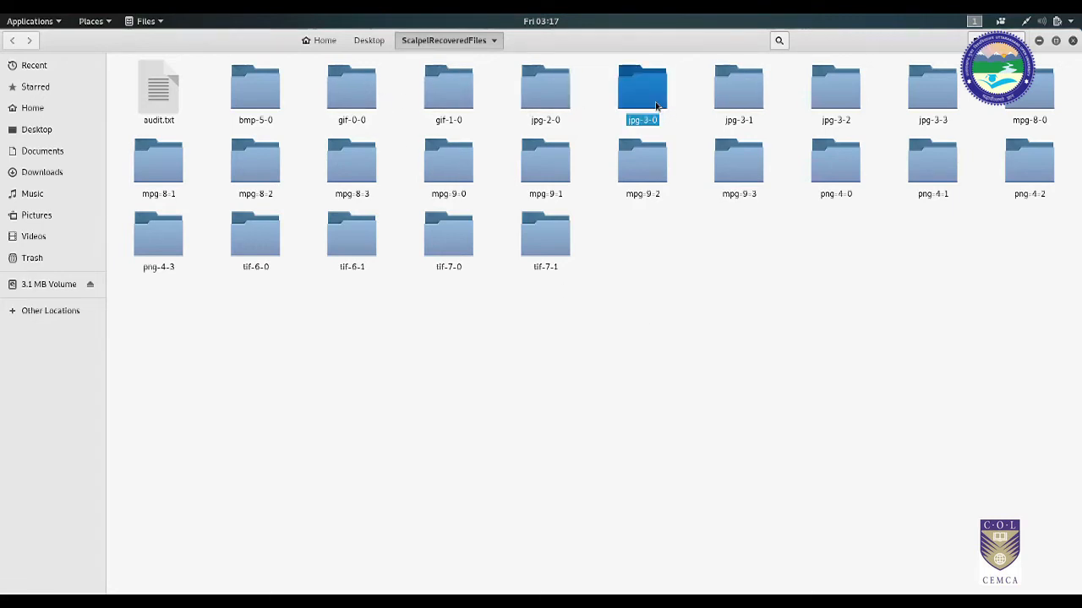
Step: Open jpg-3-0 and scroll through the recovered JPEG thumbnails and back up
double_click(642, 87)
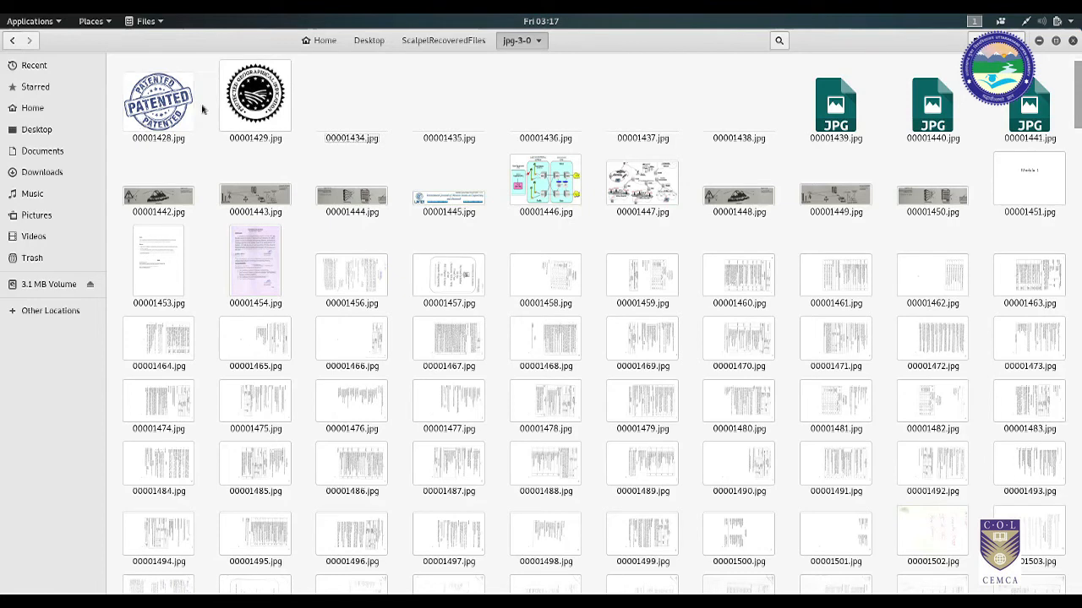
mouse_move(187, 124)
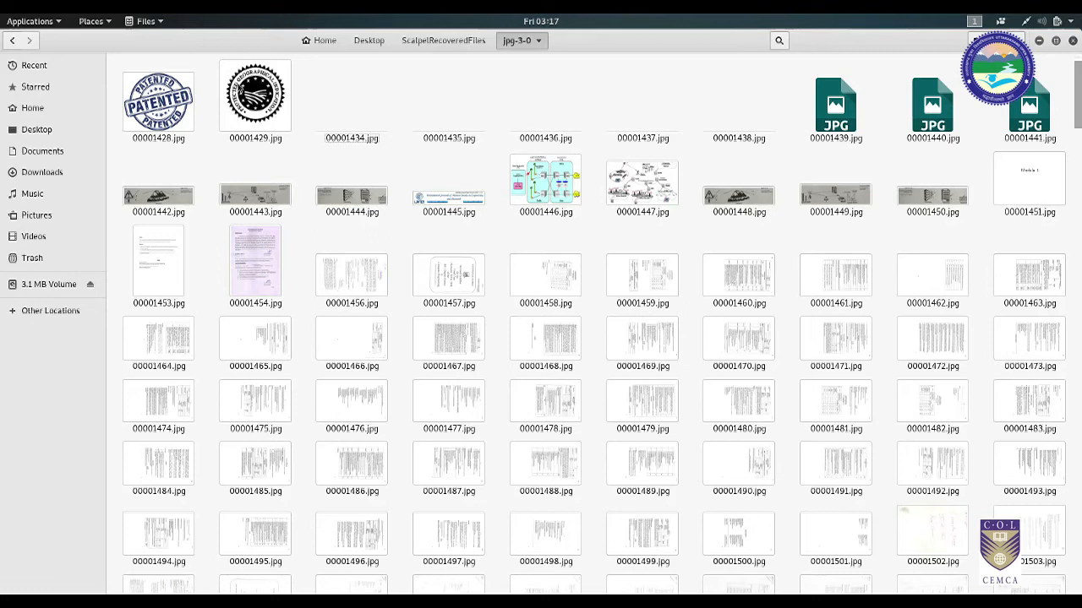
mouse_move(791, 136)
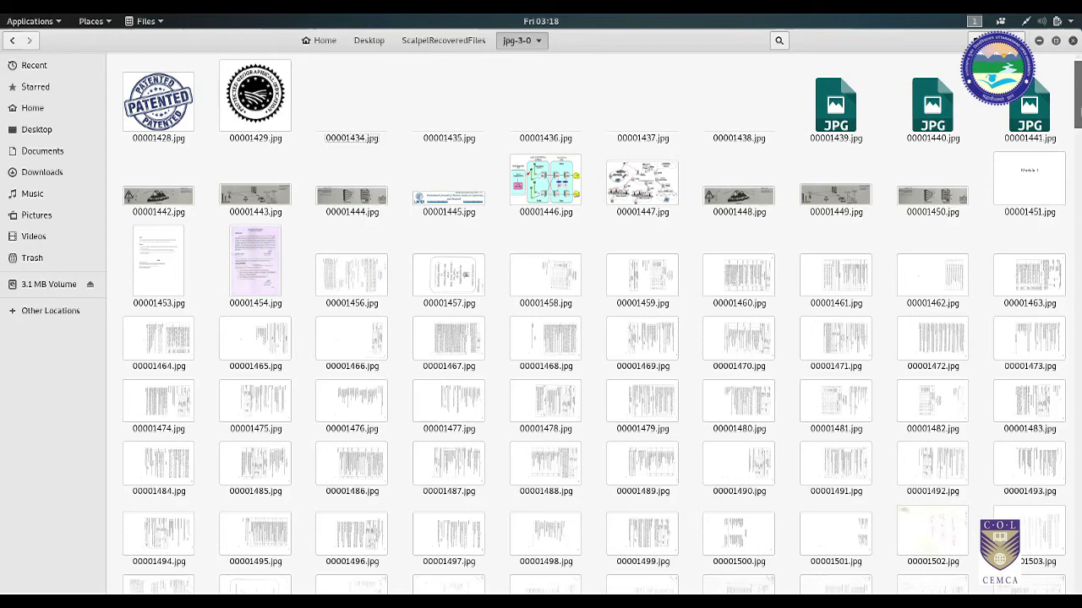
scroll(down, 3)
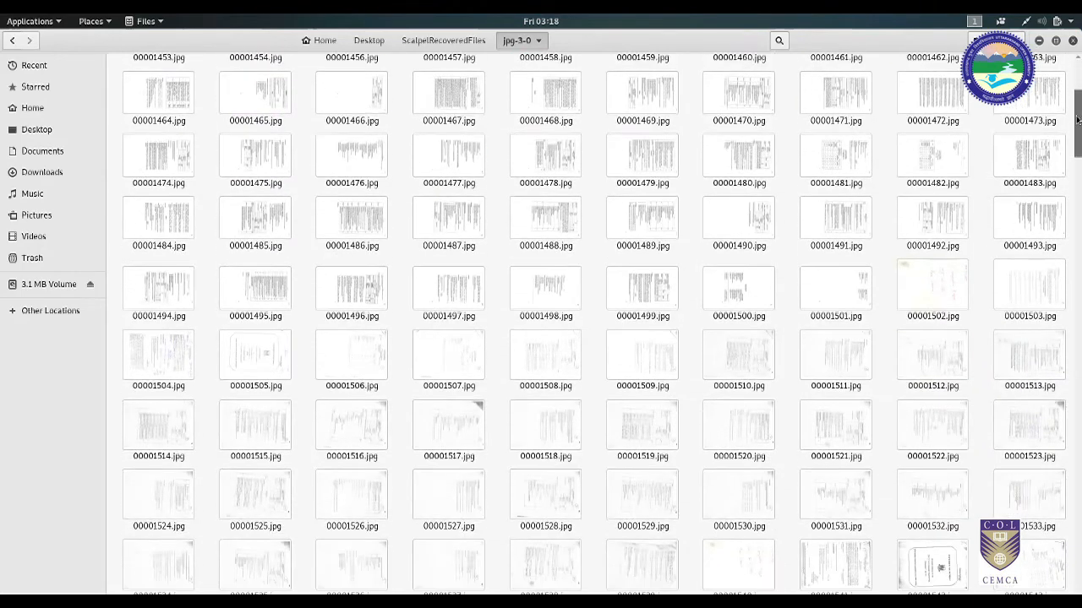
scroll(down, 3)
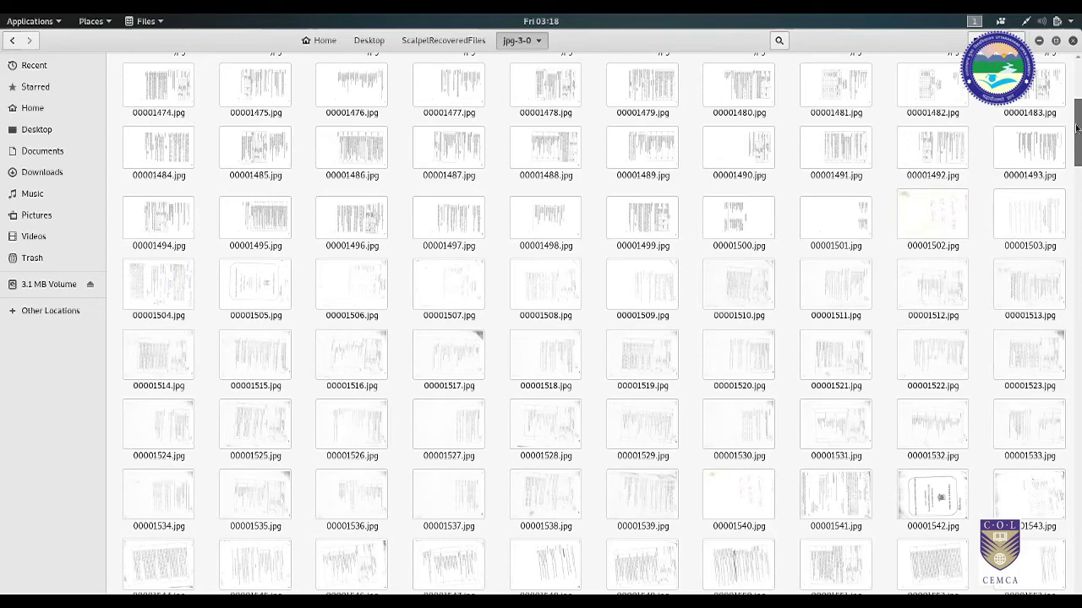
scroll(up, 3)
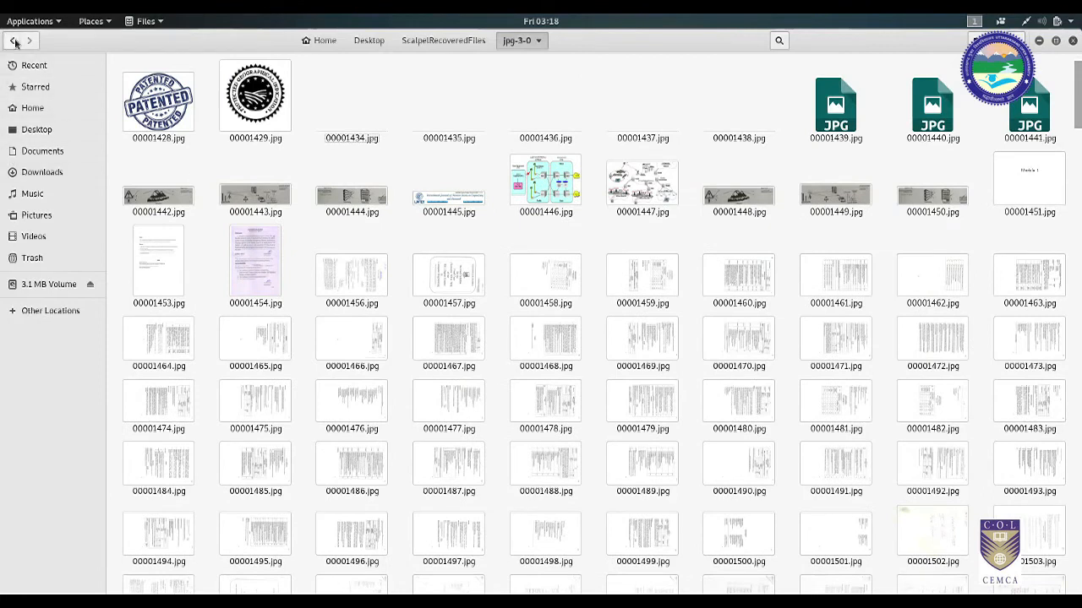
Step: Go back to ScalpelRecoveredFiles and clear the folder selection
click(13, 40)
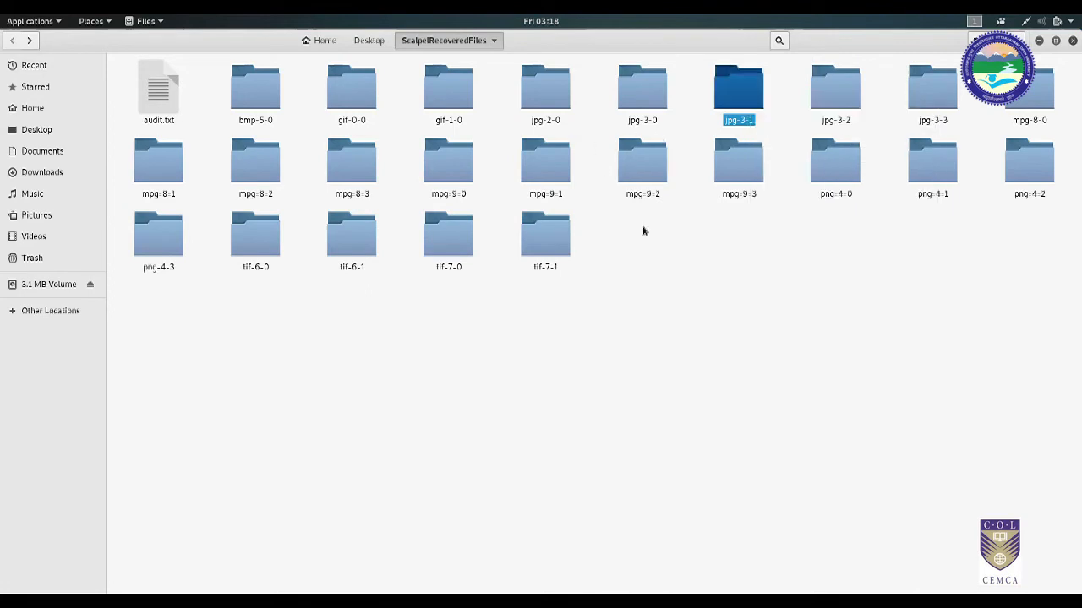
click(809, 308)
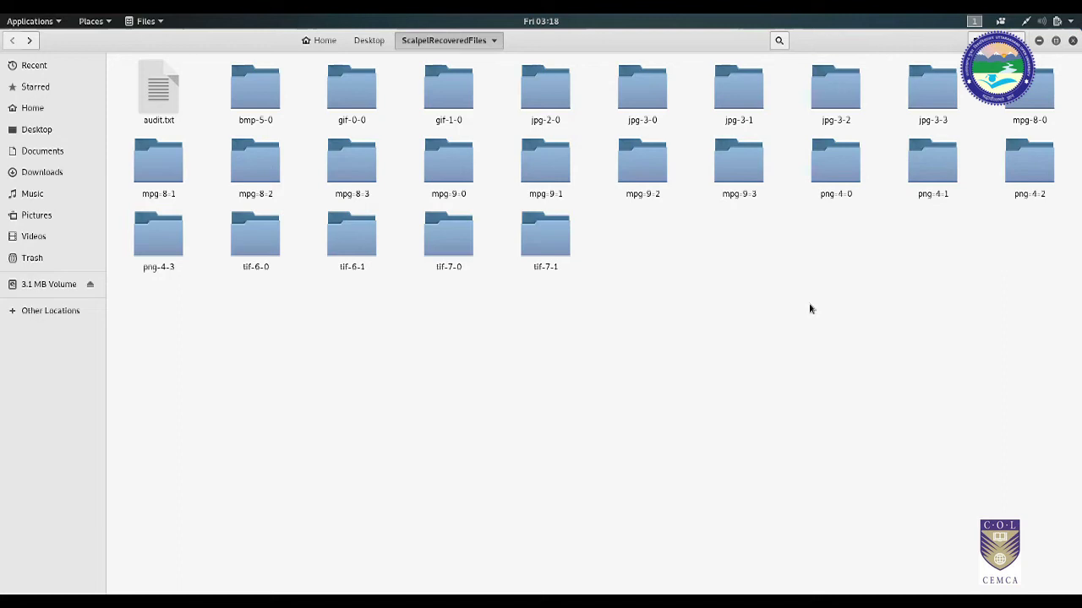
mouse_move(949, 235)
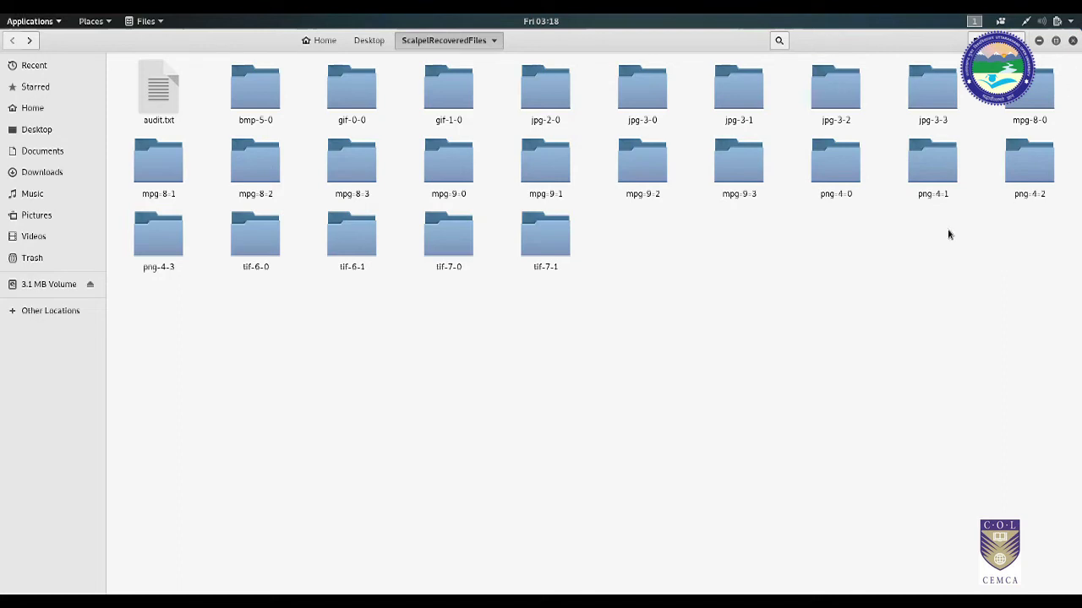
mouse_move(1075, 44)
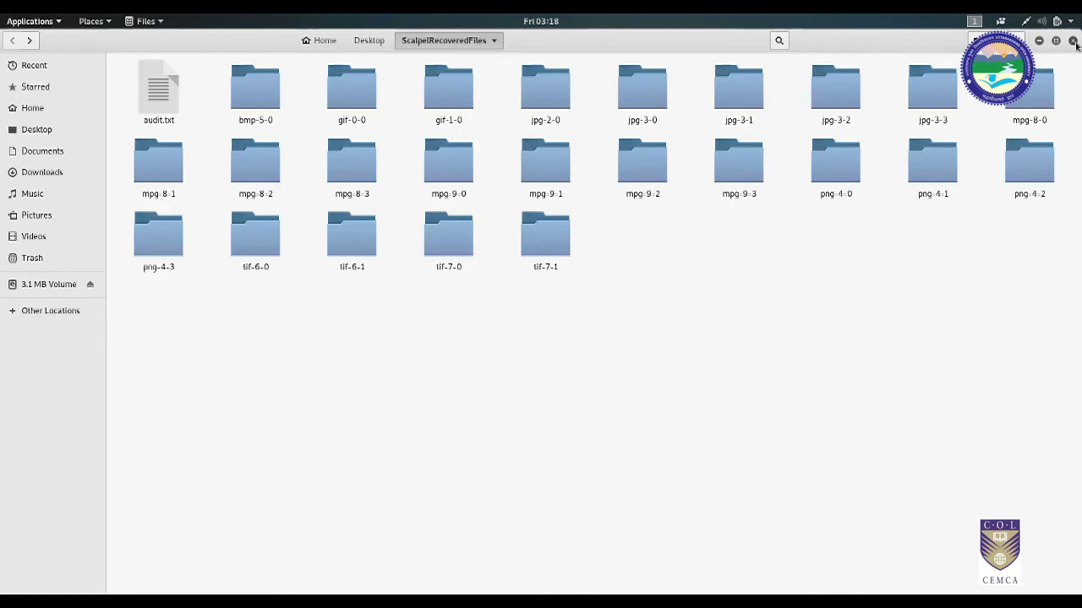
mouse_move(964, 211)
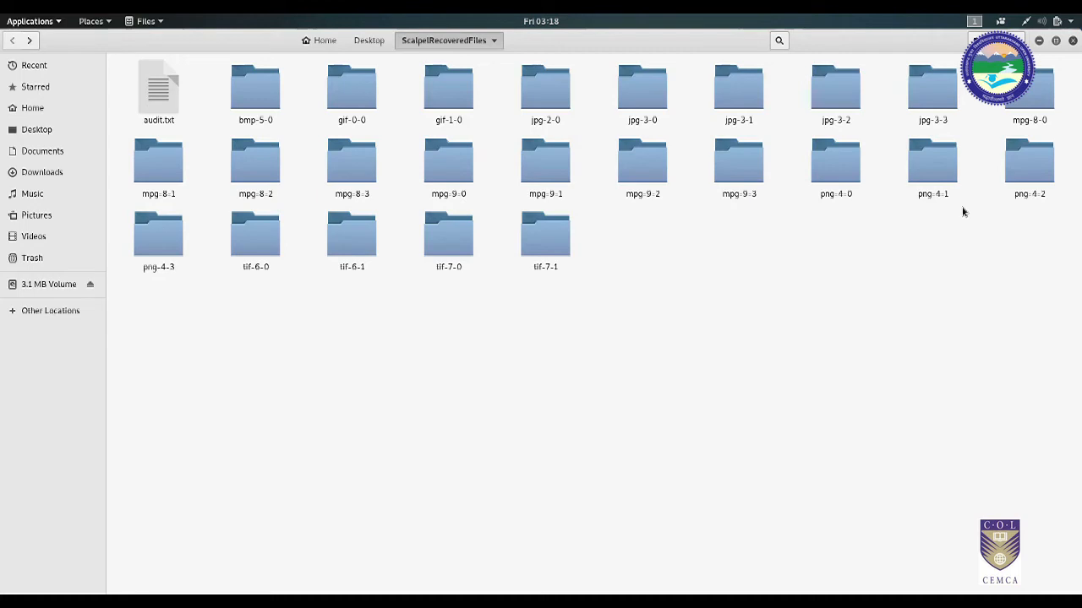
Step: Close the Files window to reveal scalpel's carving summary in the terminal
click(1072, 39)
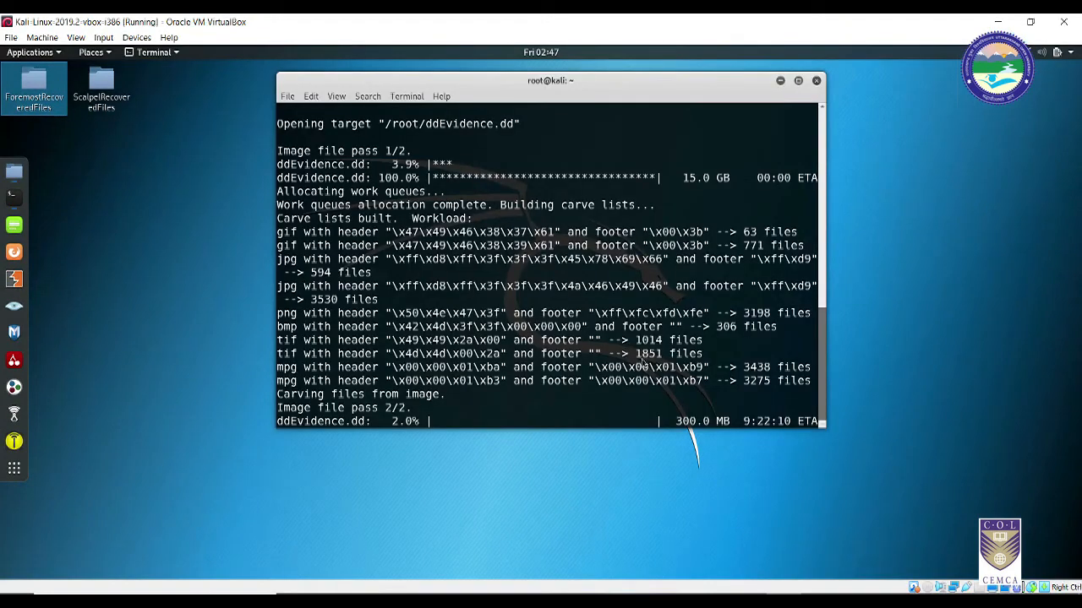
mouse_move(659, 423)
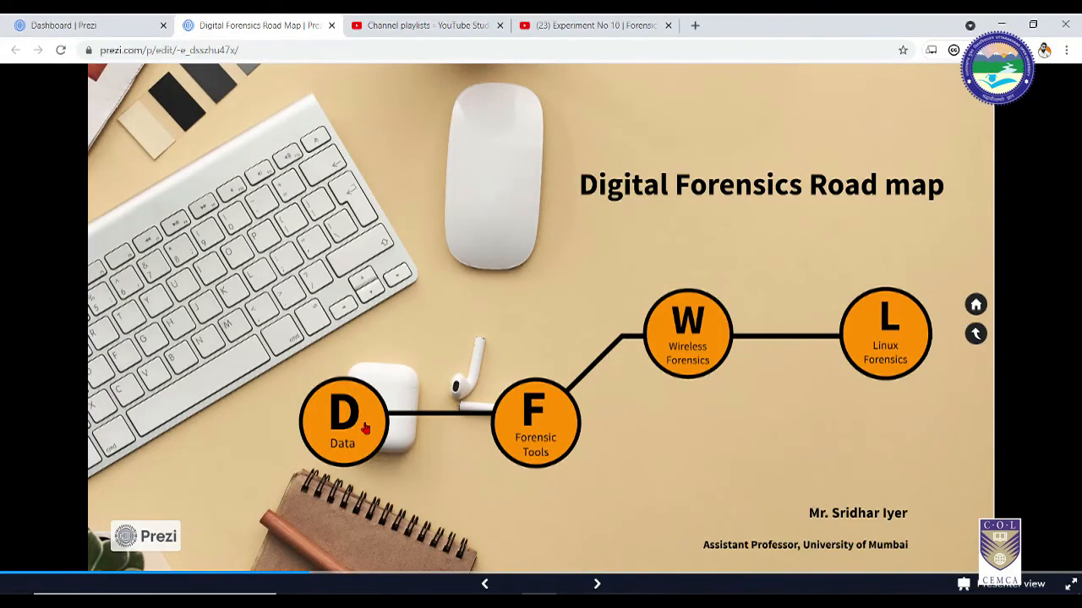
Step: Zoom into the Data circle on the Prezi roadmap
click(343, 423)
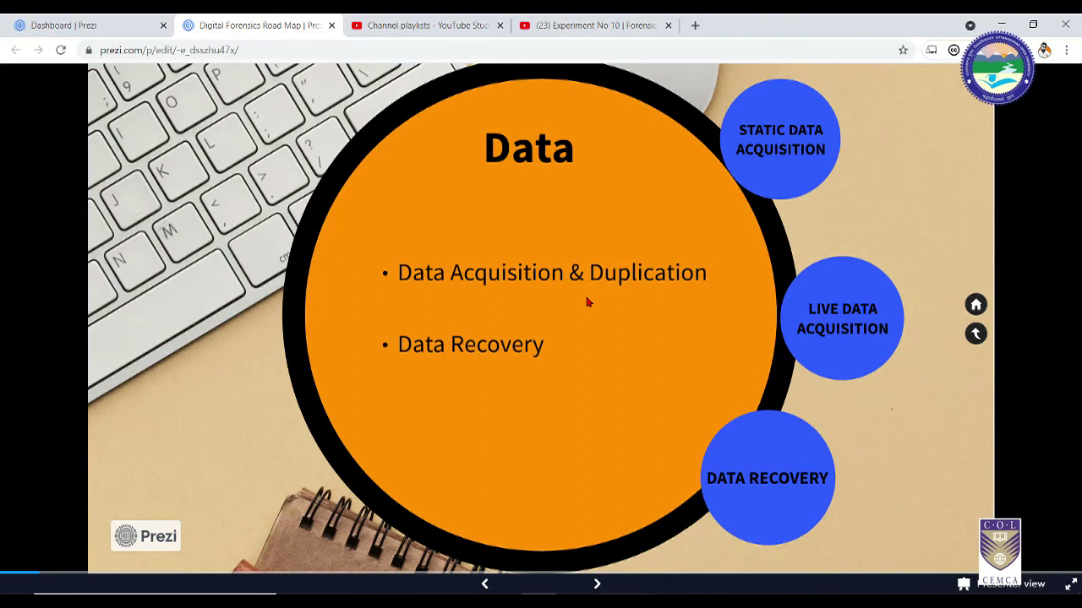
mouse_move(814, 163)
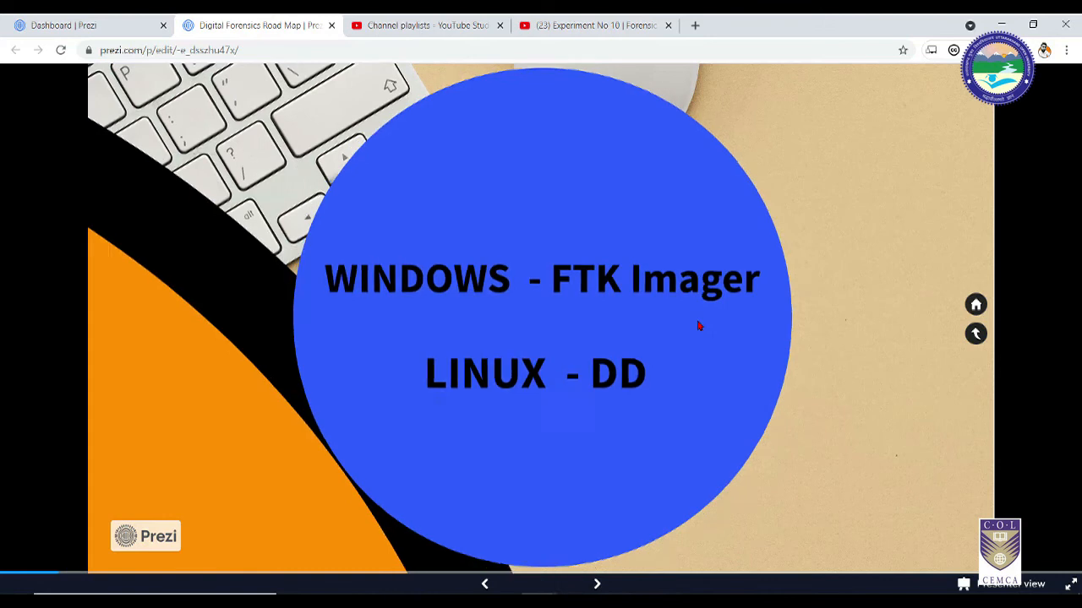
Step: Advance to the slide on FTK Imager for Windows and DD for Linux
click(597, 584)
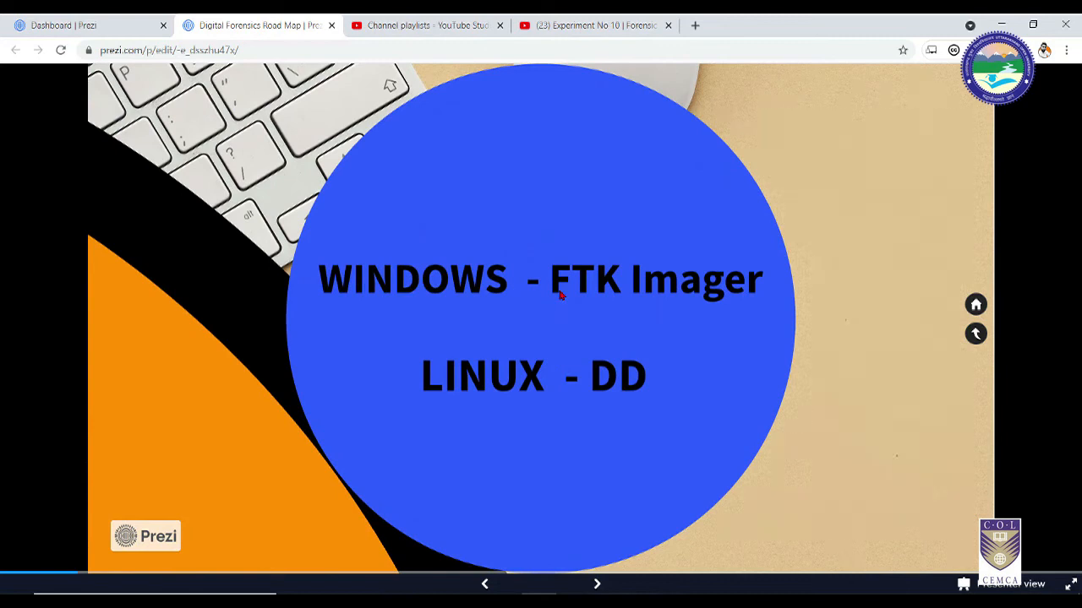
mouse_move(612, 395)
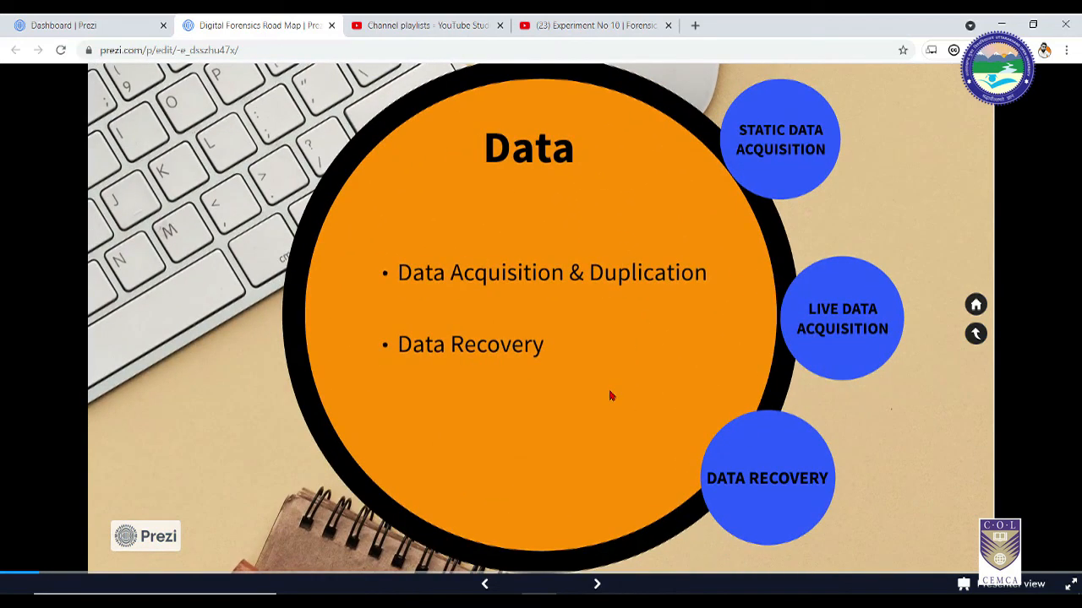
mouse_move(834, 354)
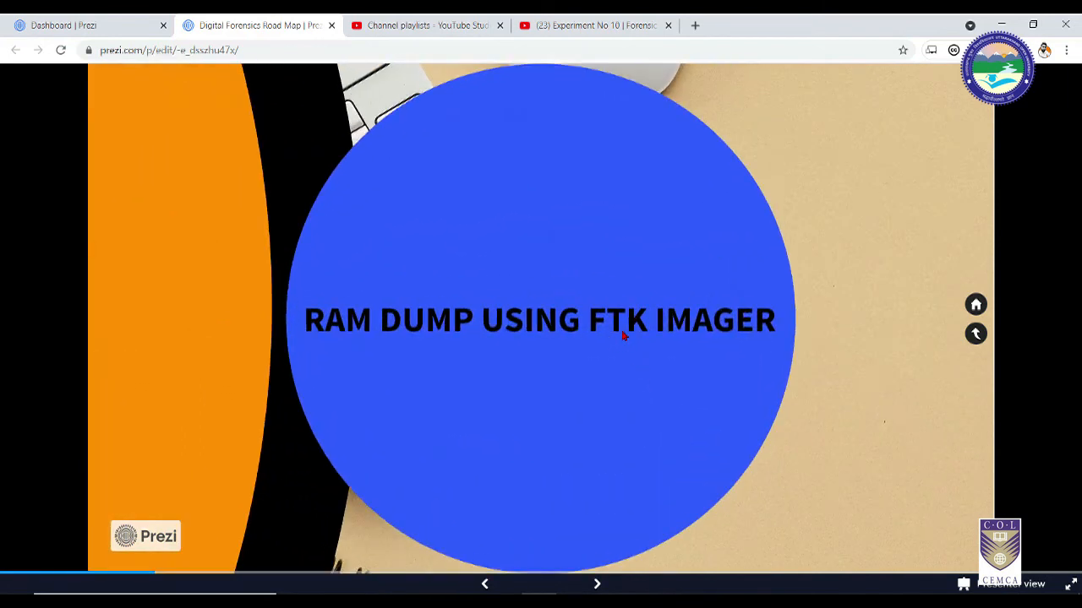
mouse_move(619, 339)
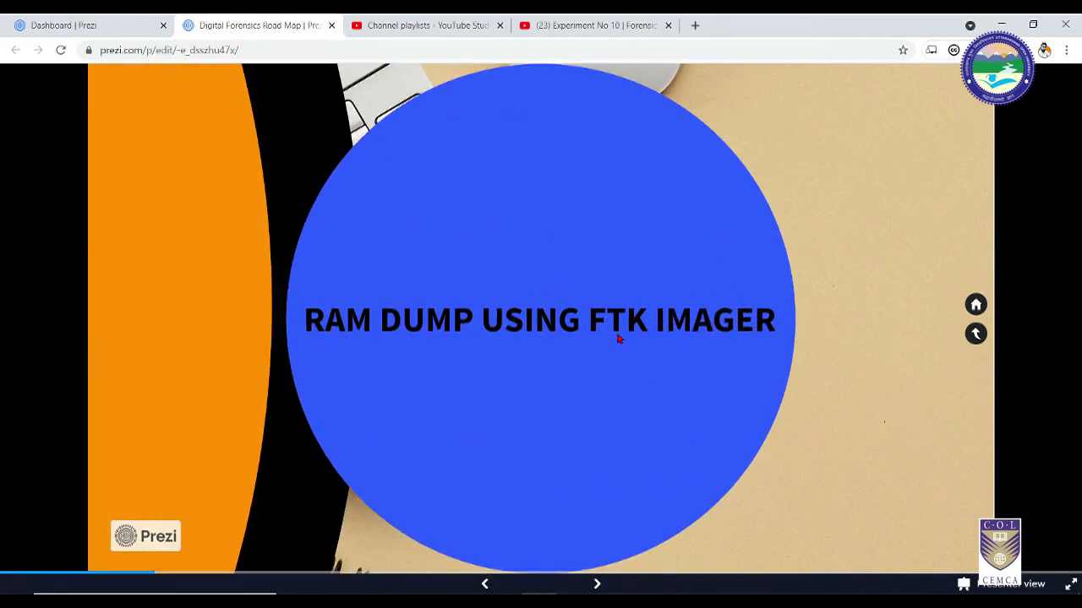
Step: Zoom out from the FTK Imager RAM dump slide back to the Data topic
click(597, 584)
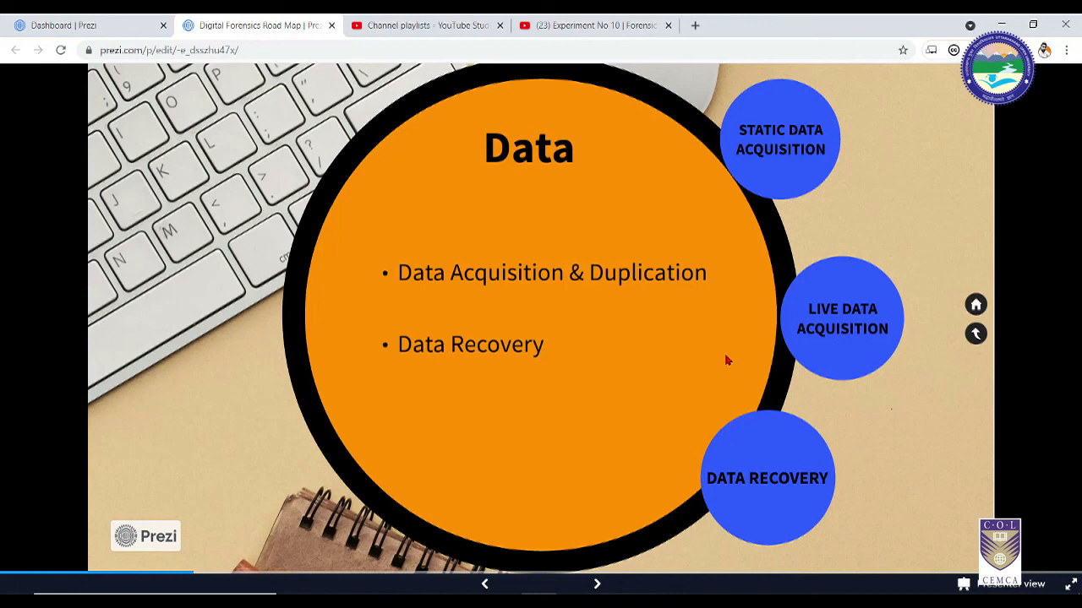
mouse_move(738, 400)
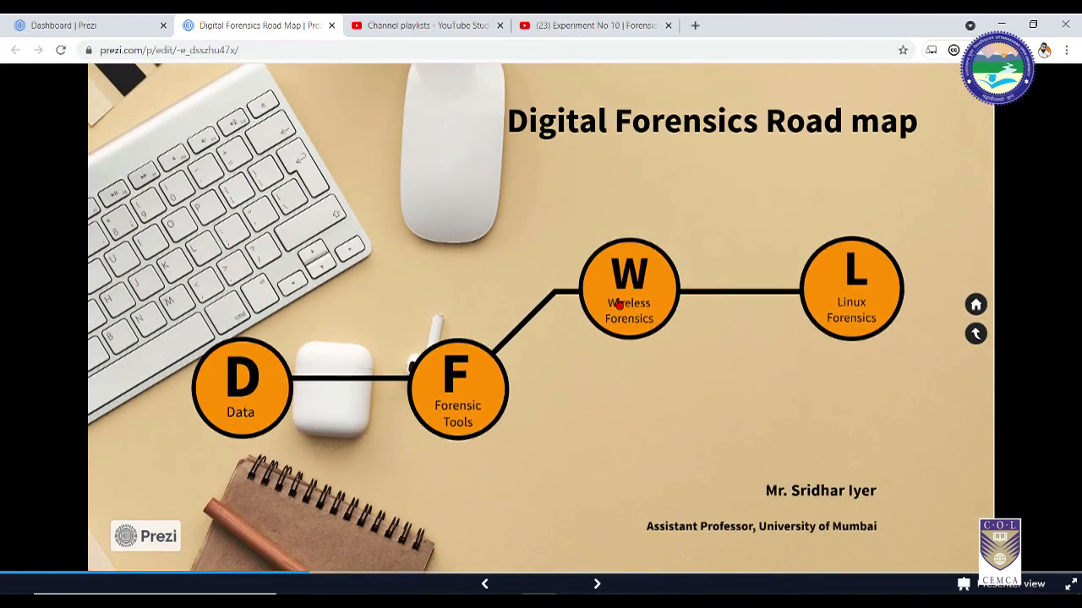
Step: Zoom into Wireless Forensics, then into Linux Forensic with its Demo and Case Studies
click(628, 288)
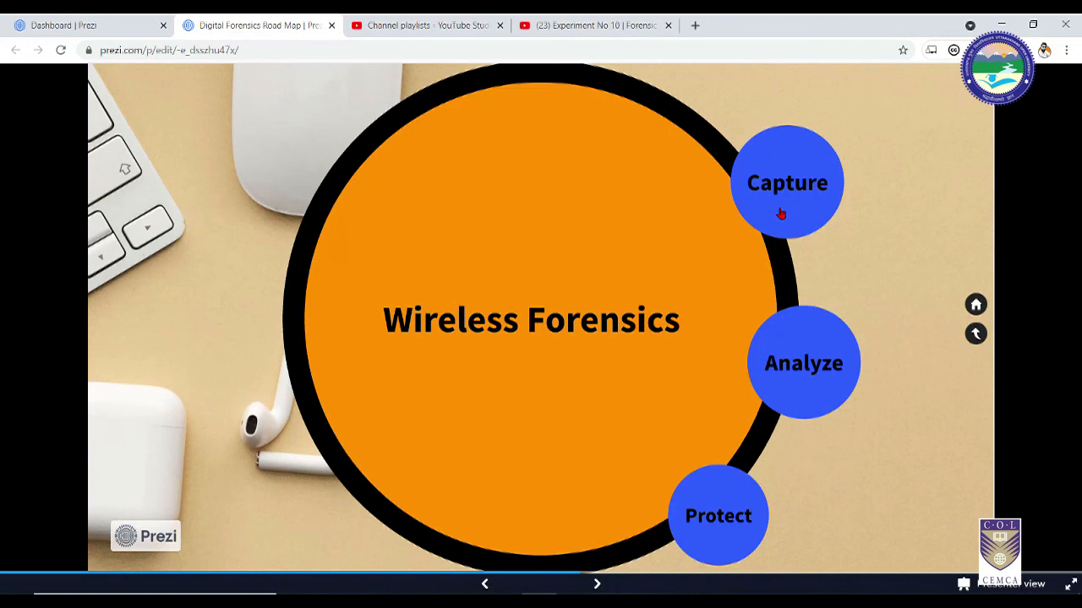
mouse_move(804, 413)
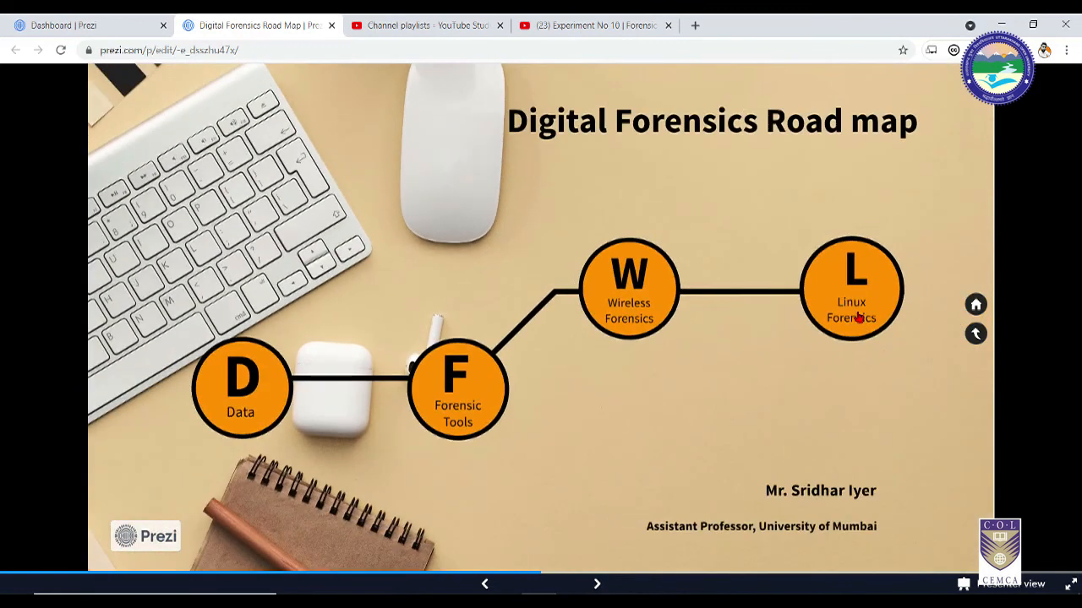
click(851, 289)
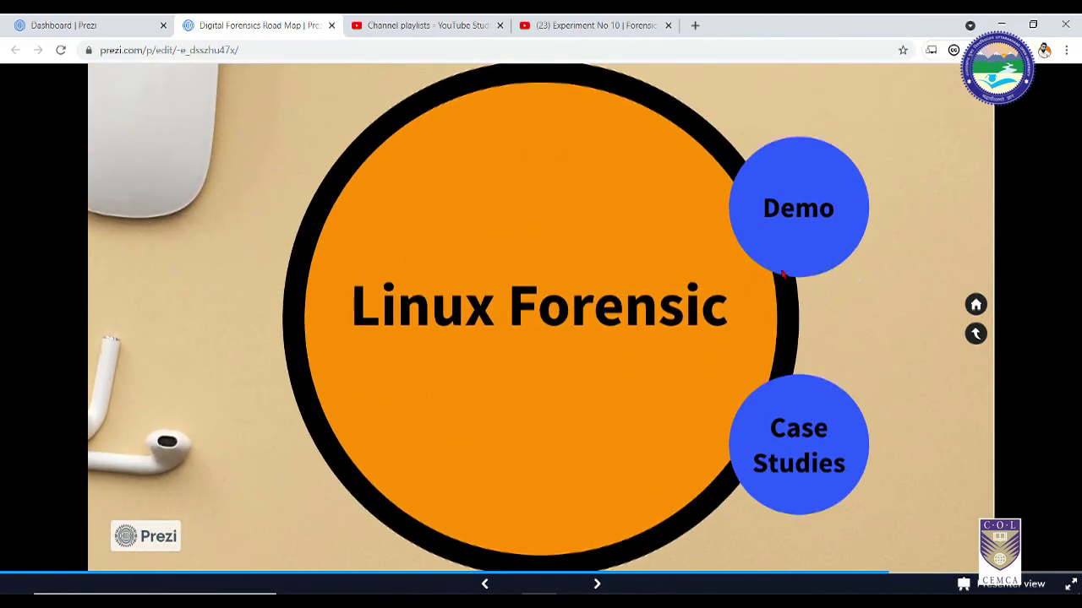